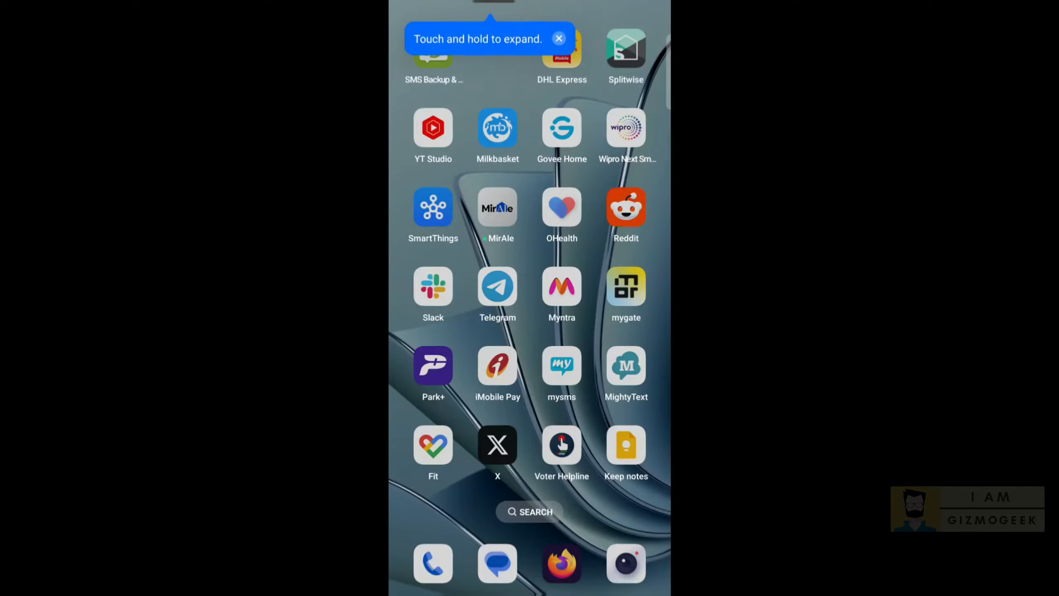
Step: Go to the Samsung Soundbar Q990C's Information, then its Firmware Update page showing version 1002.0
{"action": "left_click", "coordinate": [434, 207]}
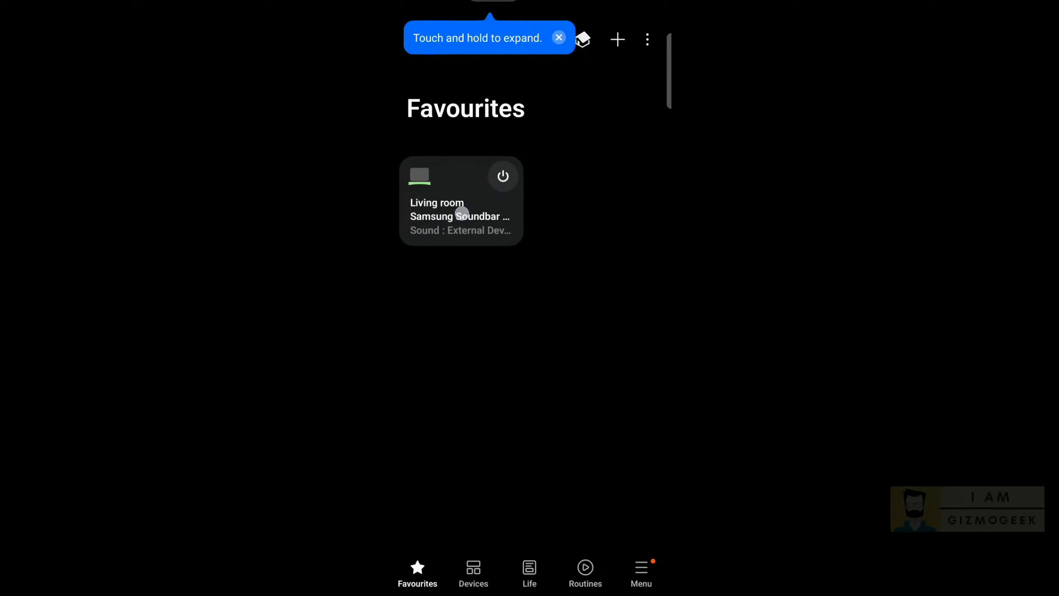
{"action": "left_click", "coordinate": [461, 201]}
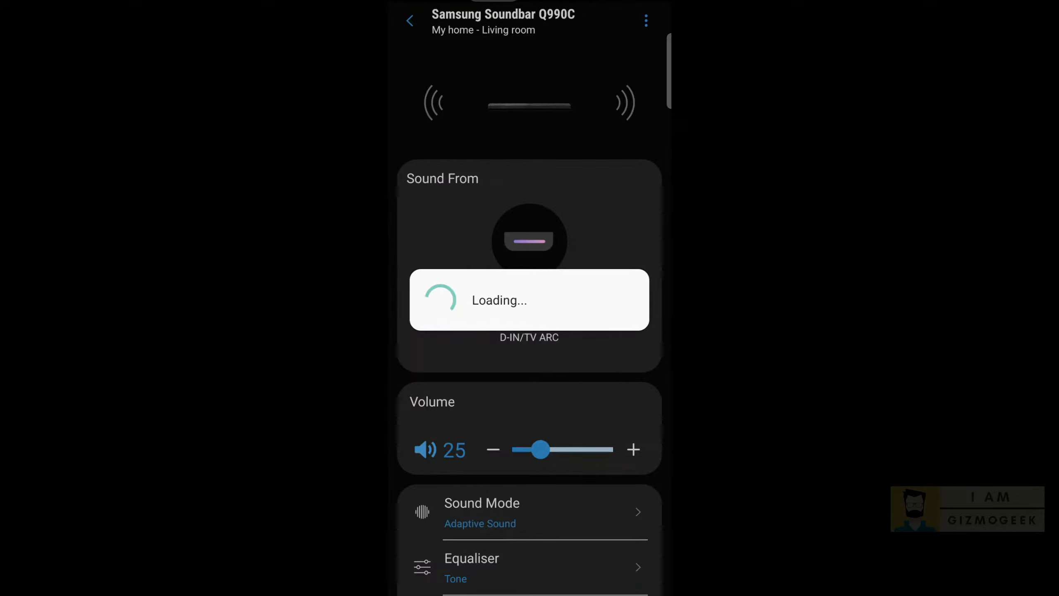
{"action": "left_click", "coordinate": [645, 21]}
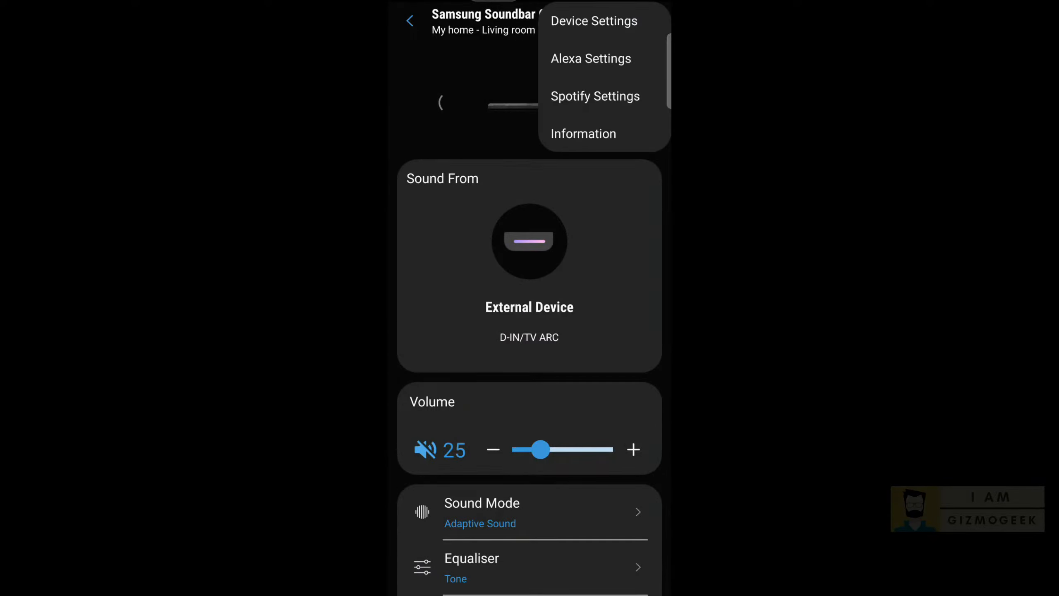
{"action": "left_click", "coordinate": [583, 133]}
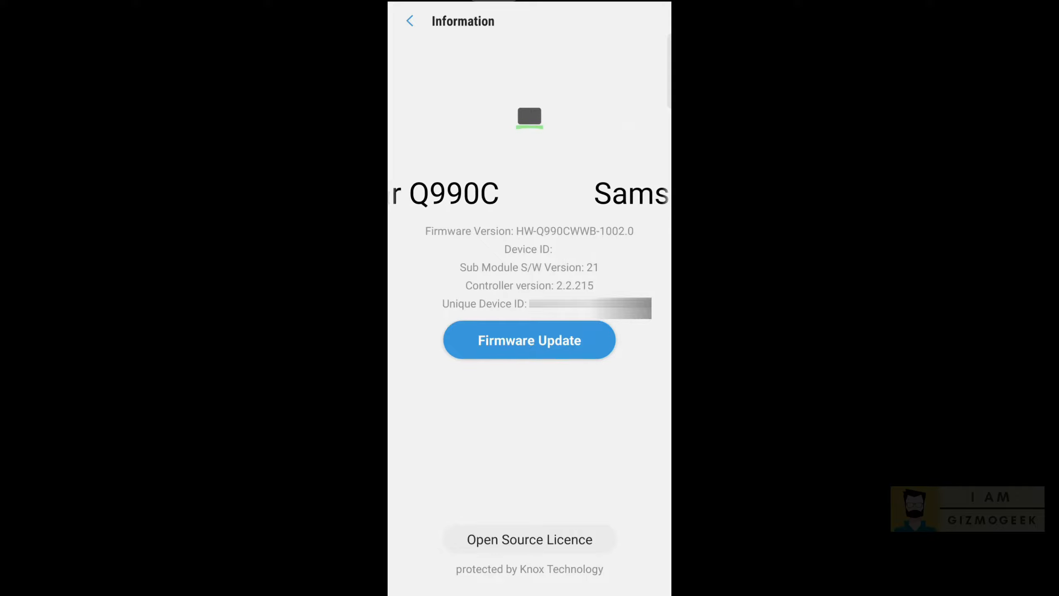
{"action": "left_click", "coordinate": [528, 340]}
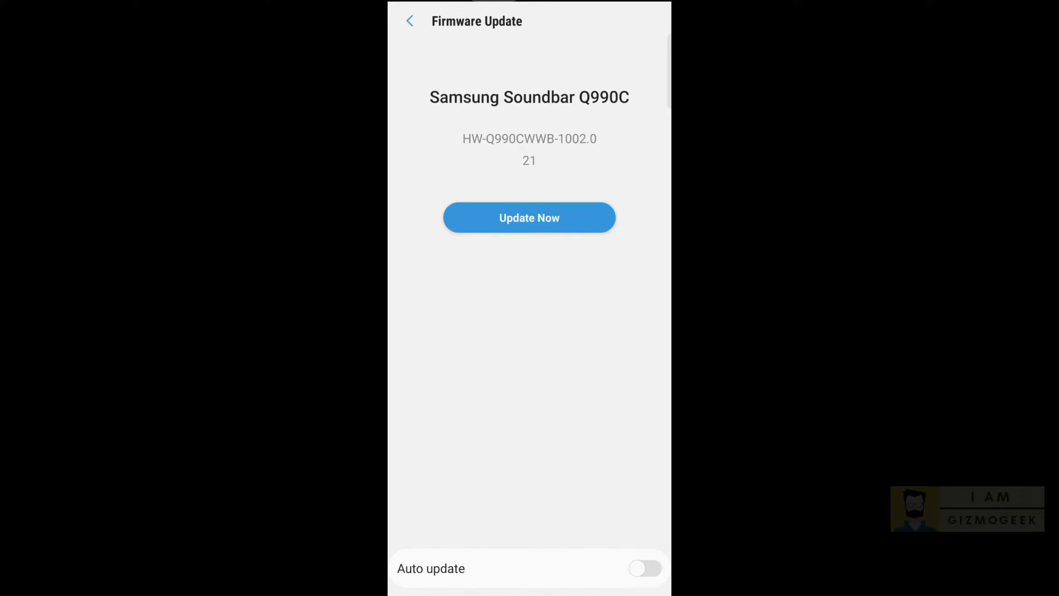
{"action": "left_click", "coordinate": [529, 218]}
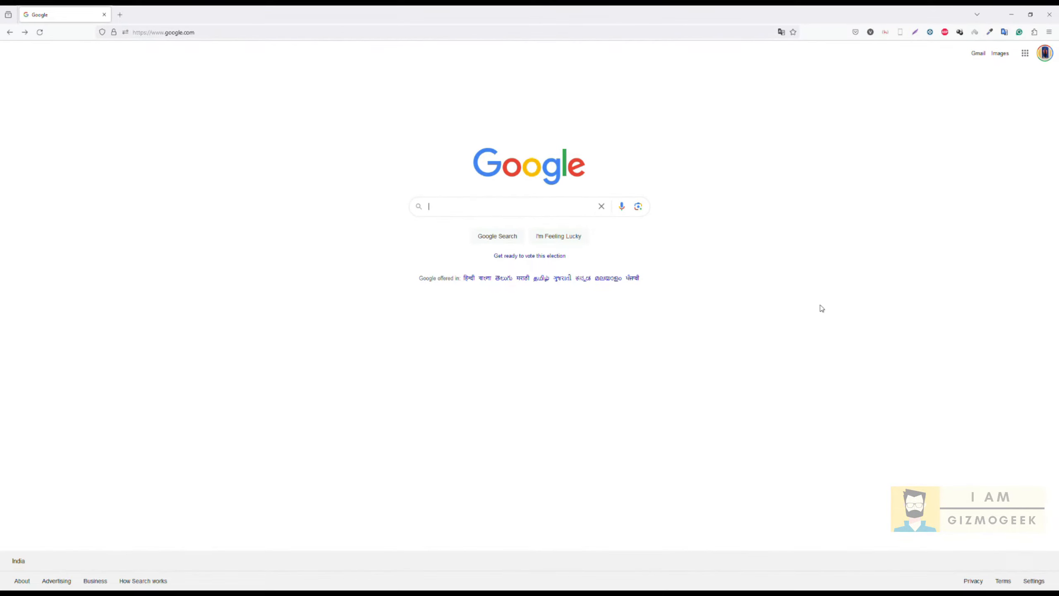
Step: Search Google for Samsung downloads and open the Samsung India Download Center
{"action": "type", "text": "samsung downloads"}
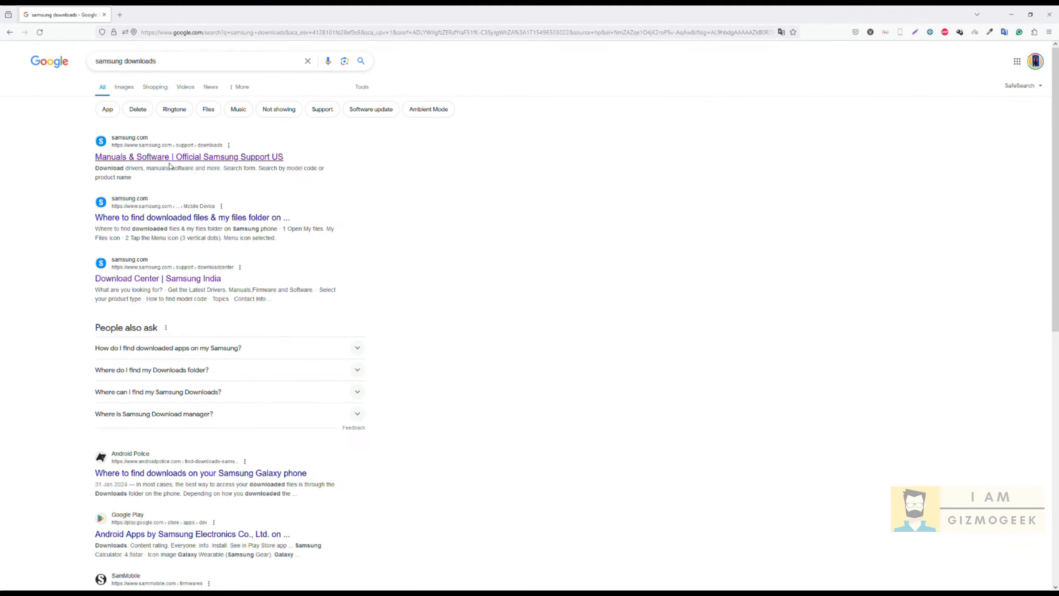
{"action": "left_click", "coordinate": [189, 157]}
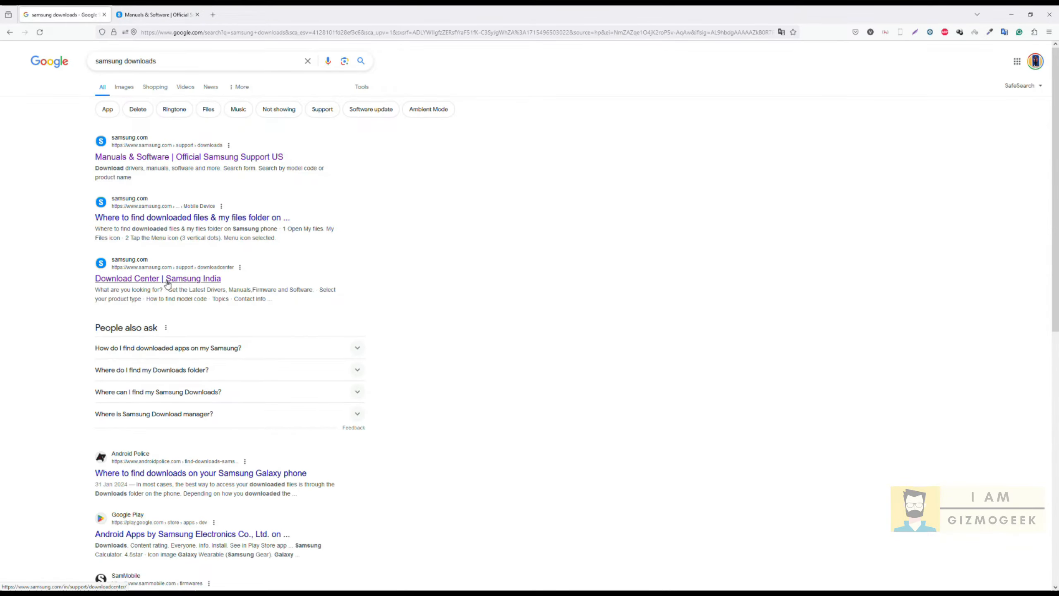
{"action": "left_click", "coordinate": [157, 278]}
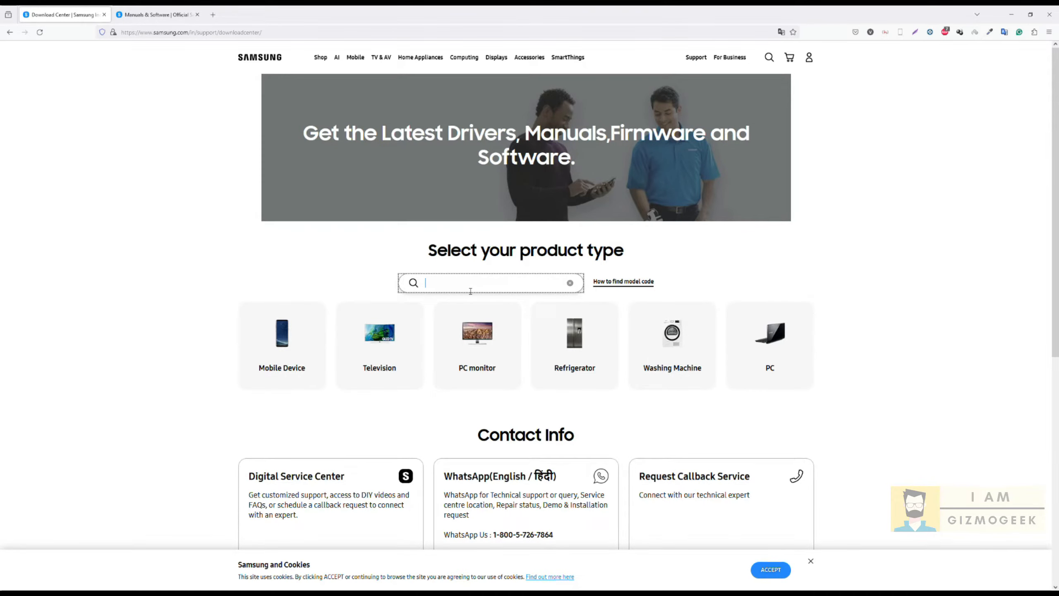
Step: Find the Q990C soundbar and download its USB upgrade file, version 1004
{"action": "type", "text": "q990c"}
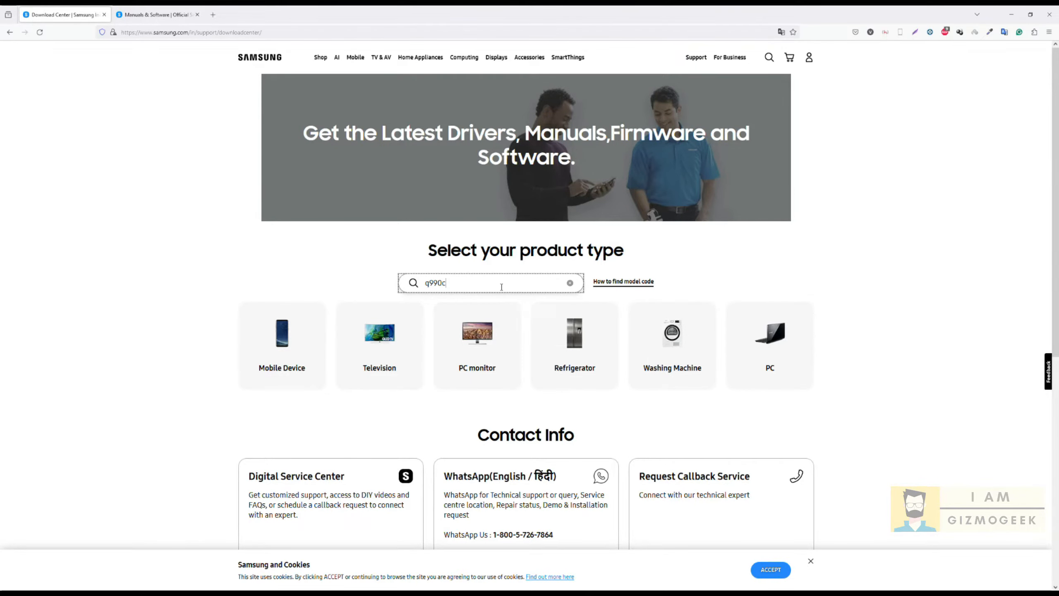
{"action": "left_click", "coordinate": [490, 330]}
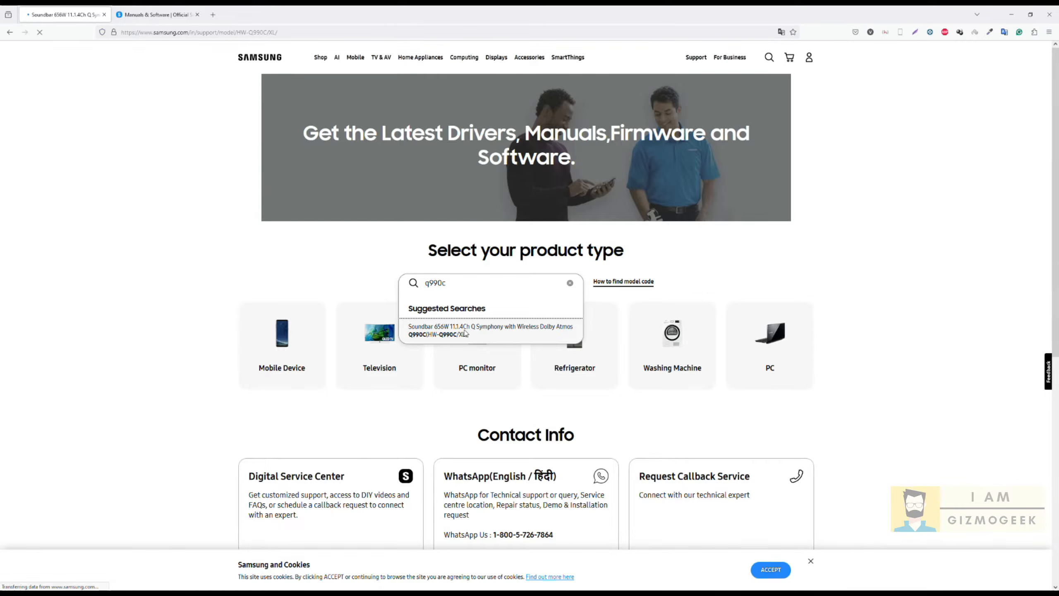
{"action": "left_click", "coordinate": [489, 330]}
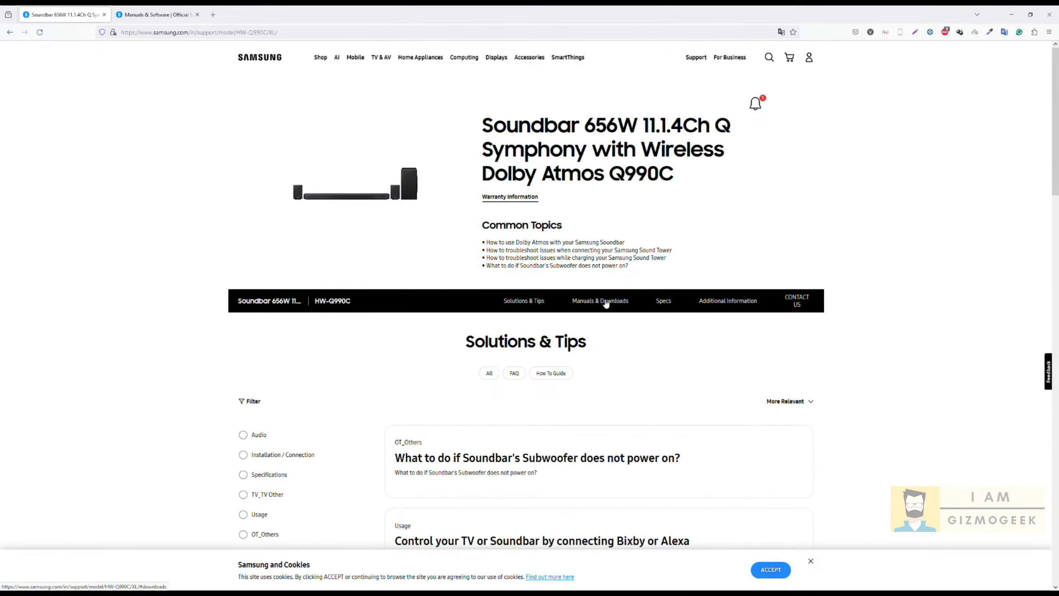
{"action": "left_click", "coordinate": [599, 300]}
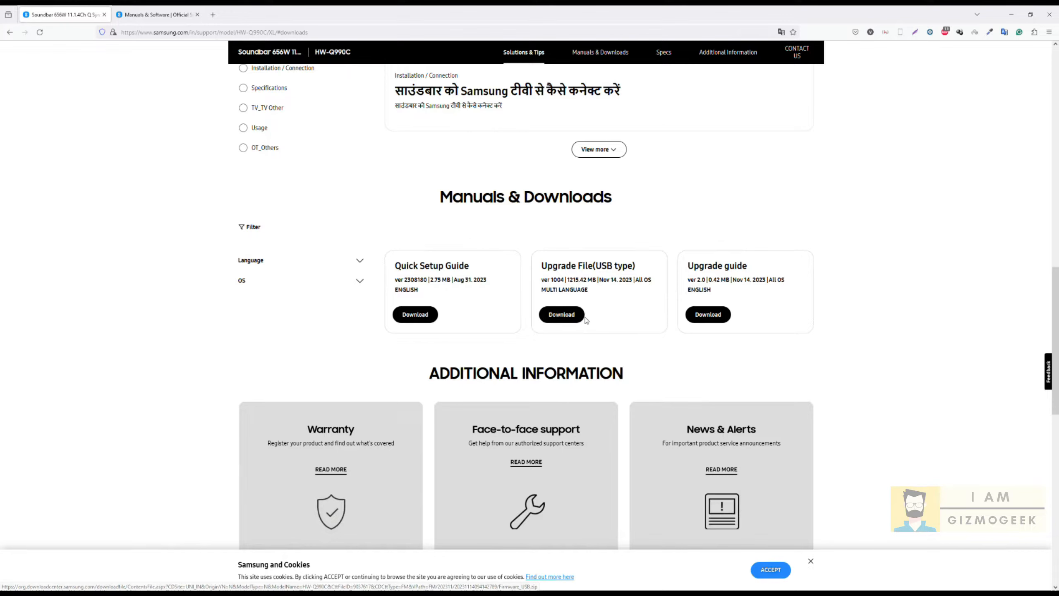
{"action": "left_click", "coordinate": [560, 314]}
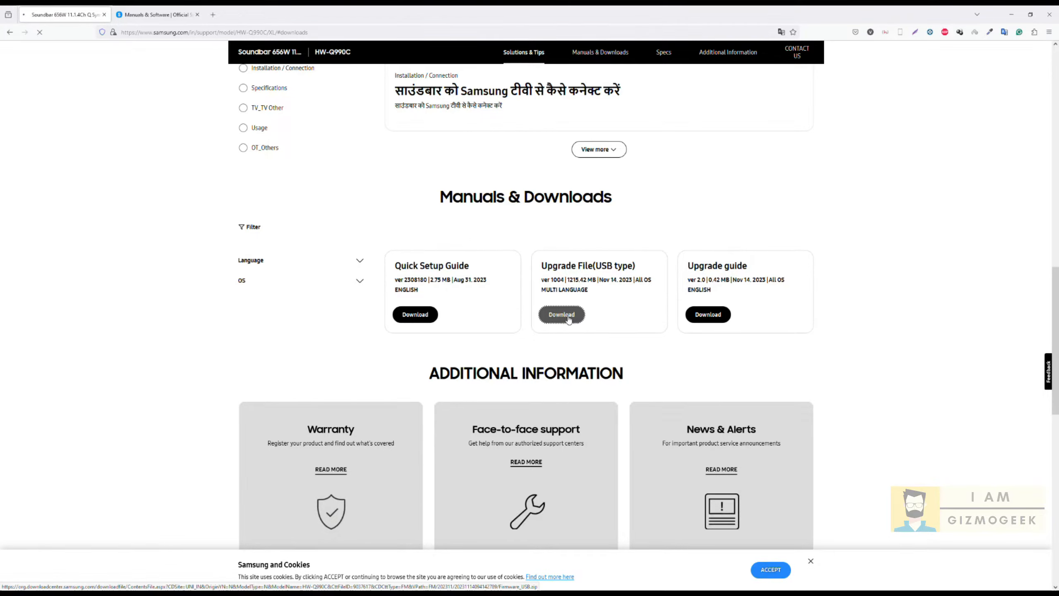
{"action": "left_click", "coordinate": [561, 314]}
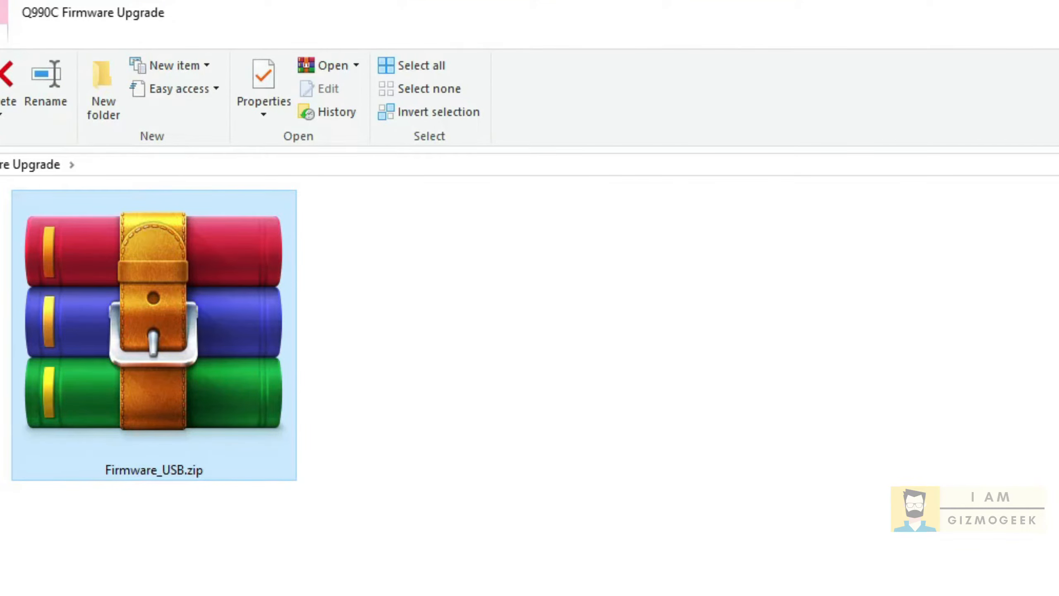
Step: Format the ESD-USB (F:) drive despite the in-use warning, then start pasting Firmware_USB.zip onto it
{"action": "left_click", "coordinate": [485, 363]}
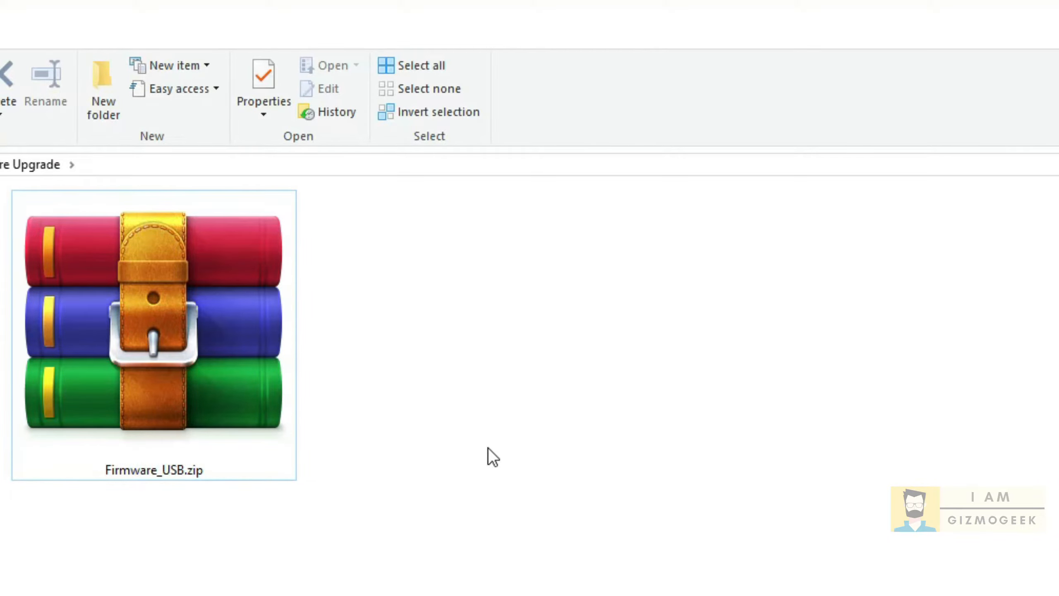
{"action": "mouse_move", "coordinate": [270, 446]}
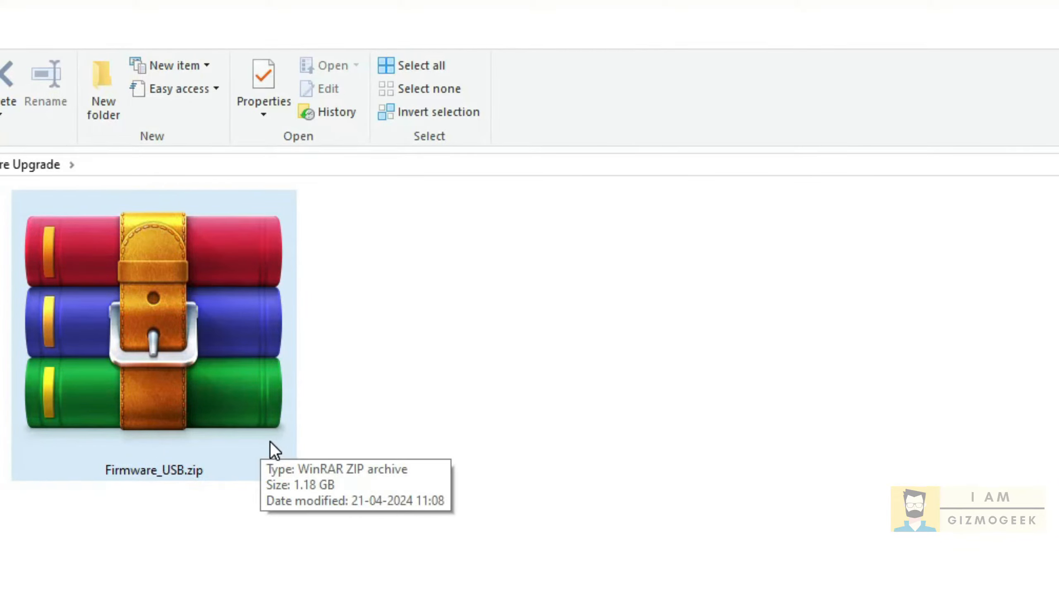
{"action": "right_click", "coordinate": [648, 133]}
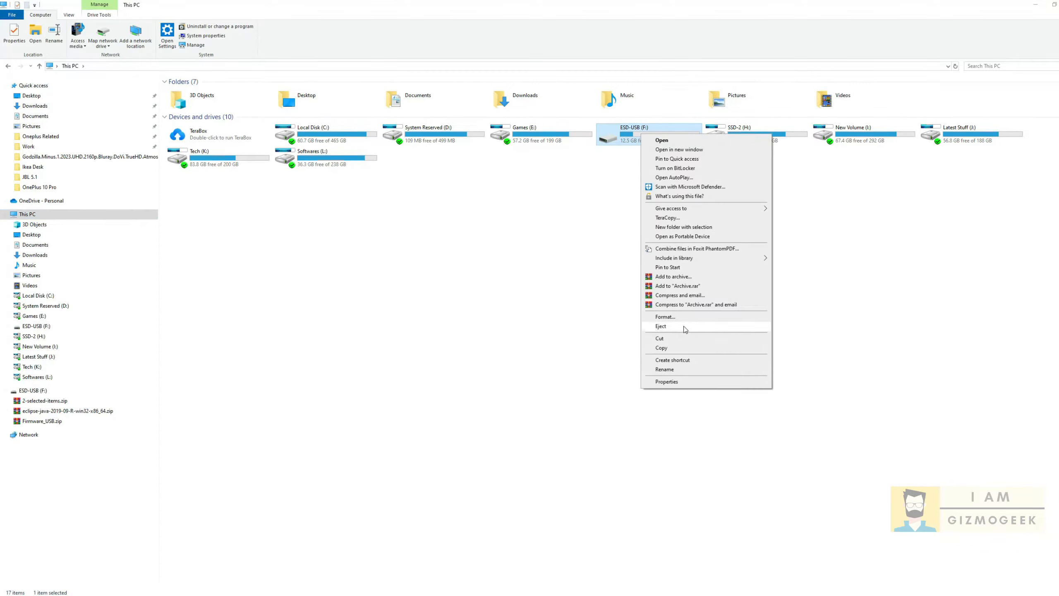
{"action": "left_click", "coordinate": [665, 317]}
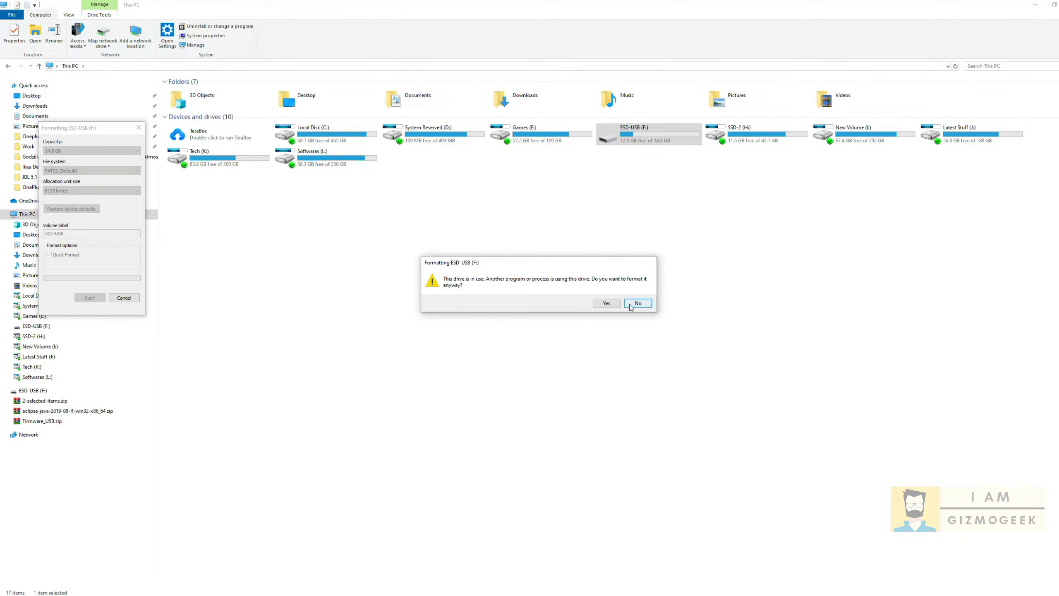
{"action": "left_click", "coordinate": [605, 303]}
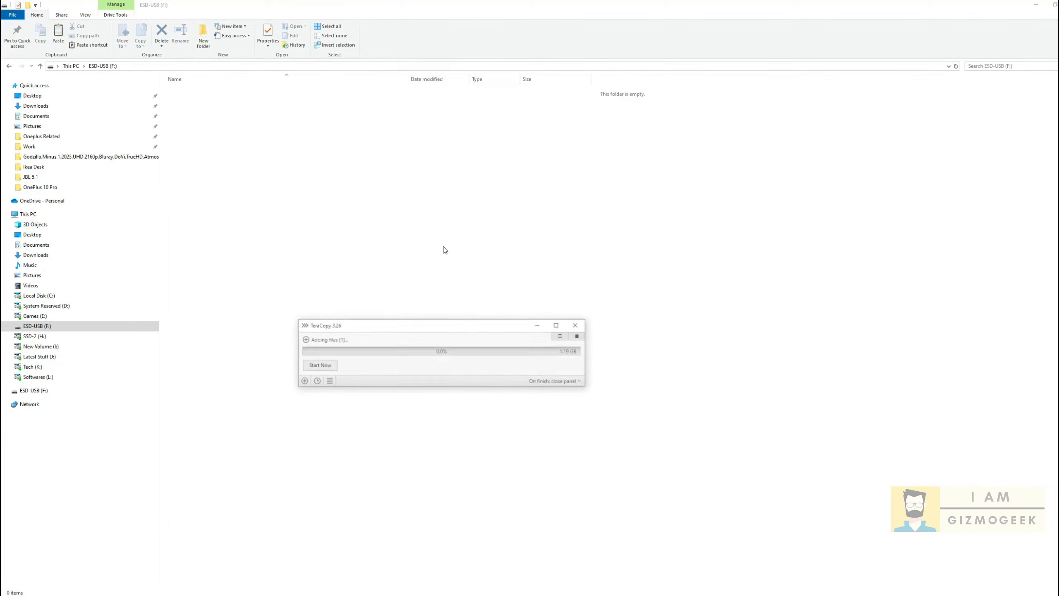
Step: Copy and extract Firmware_USB.zip onto the USB drive, then open the image folder
{"action": "left_click", "coordinate": [319, 365]}
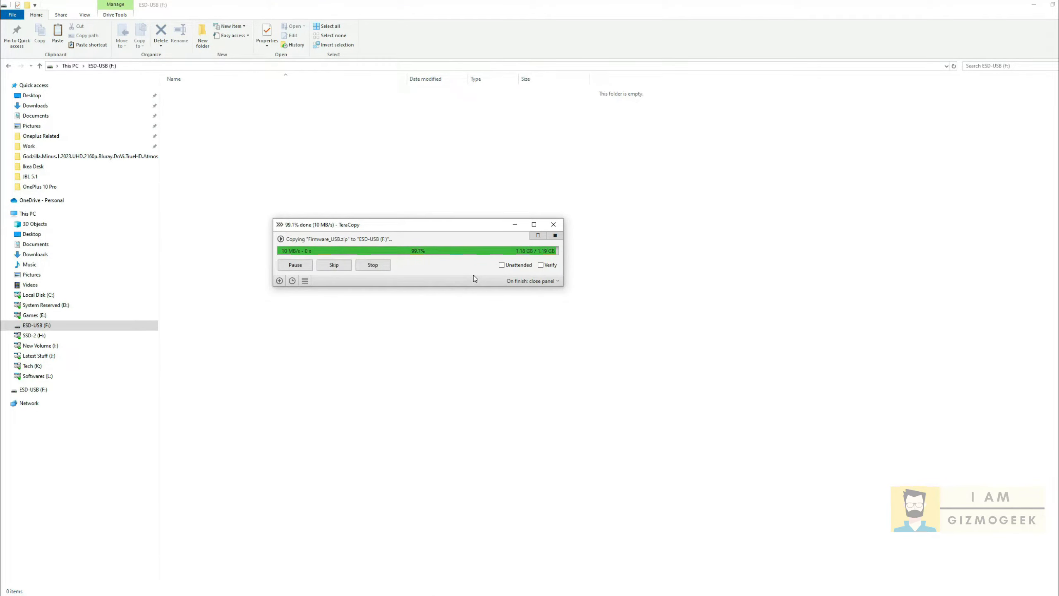
{"action": "right_click", "coordinate": [419, 297]}
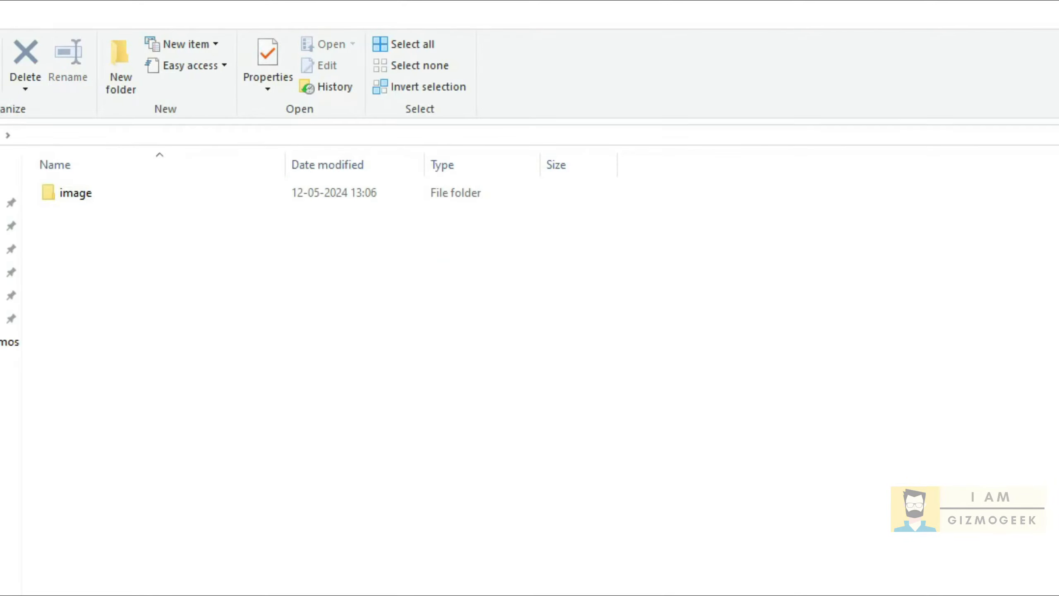
{"action": "double_click", "coordinate": [75, 192]}
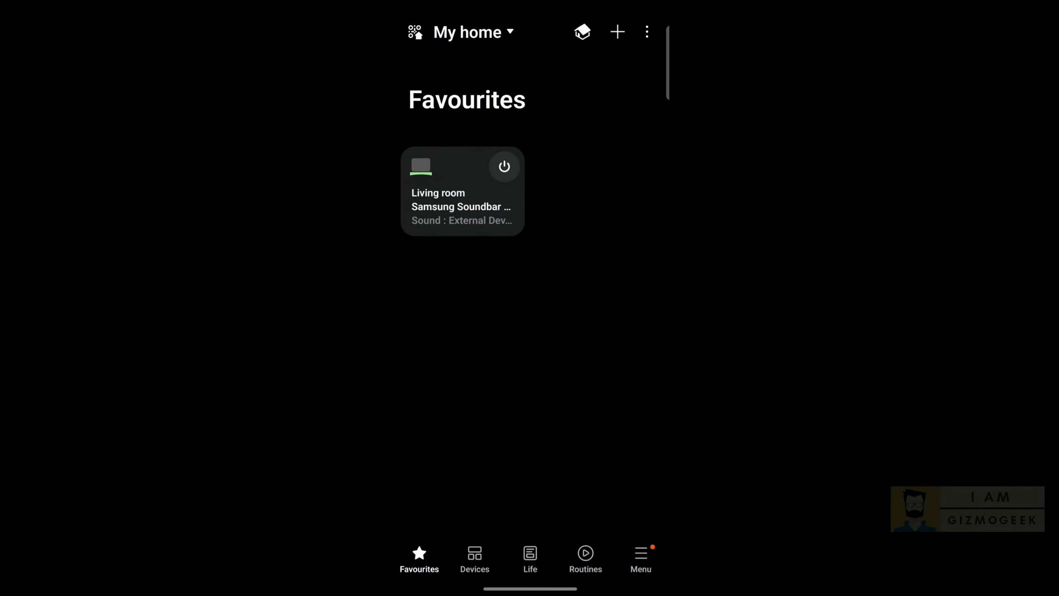
Step: Open the soundbar's Firmware Update page and run Update Now to check for newer firmware
{"action": "left_click", "coordinate": [461, 202]}
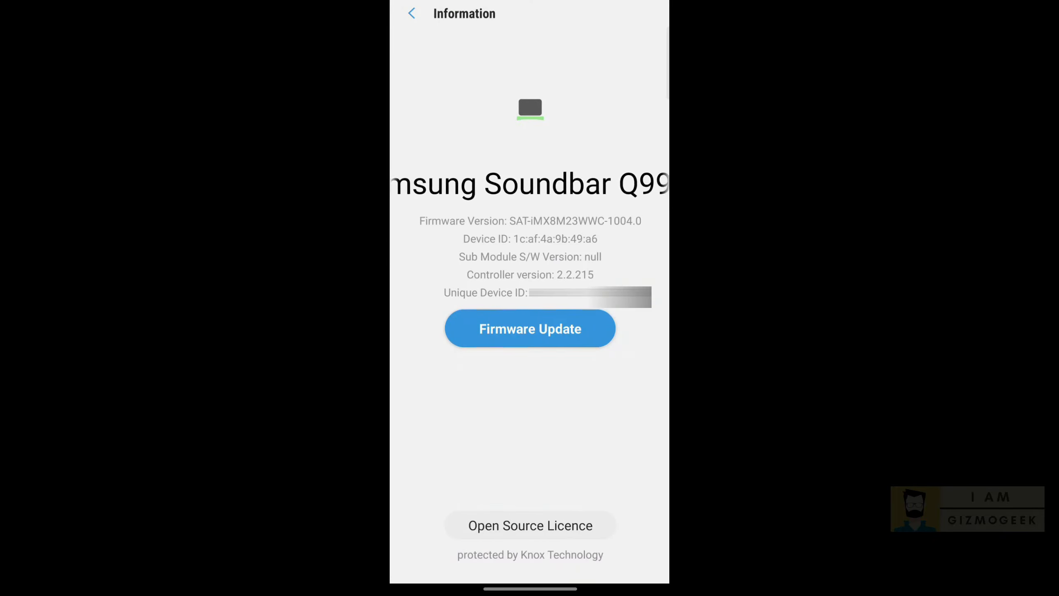
{"action": "left_click", "coordinate": [530, 329]}
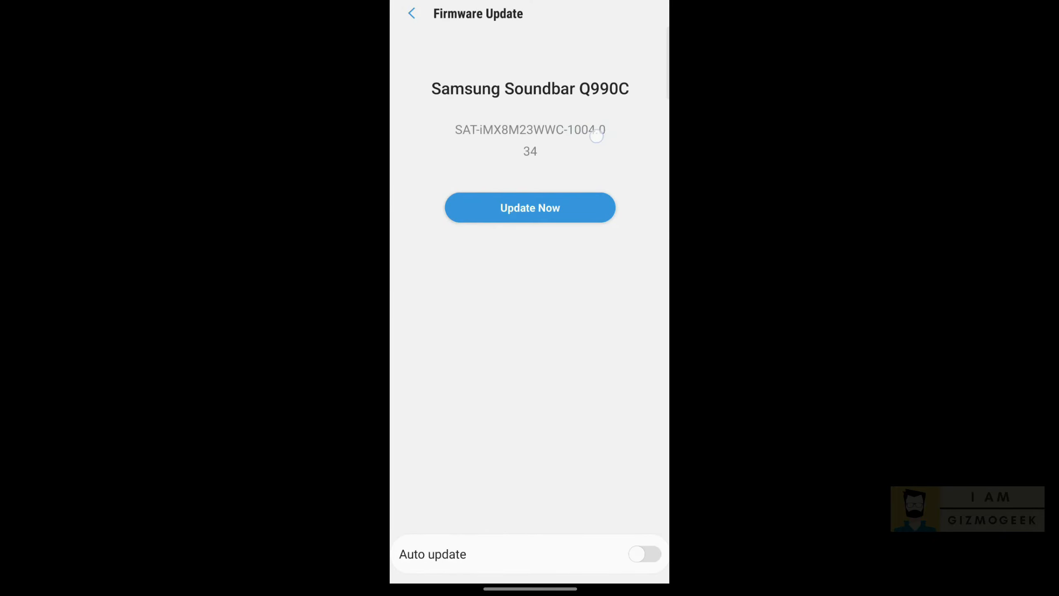
{"action": "left_click", "coordinate": [529, 208]}
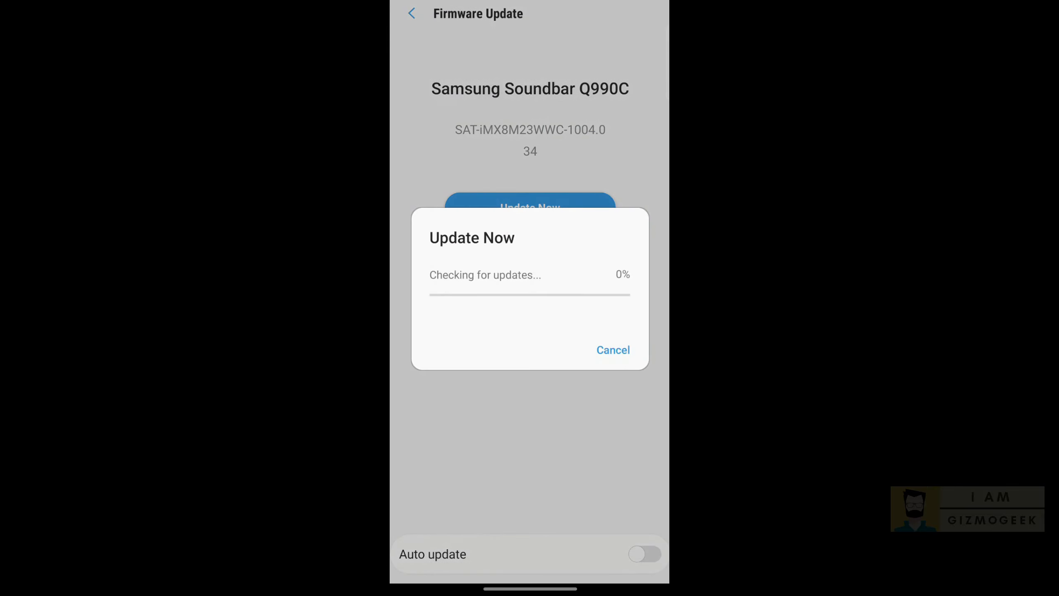